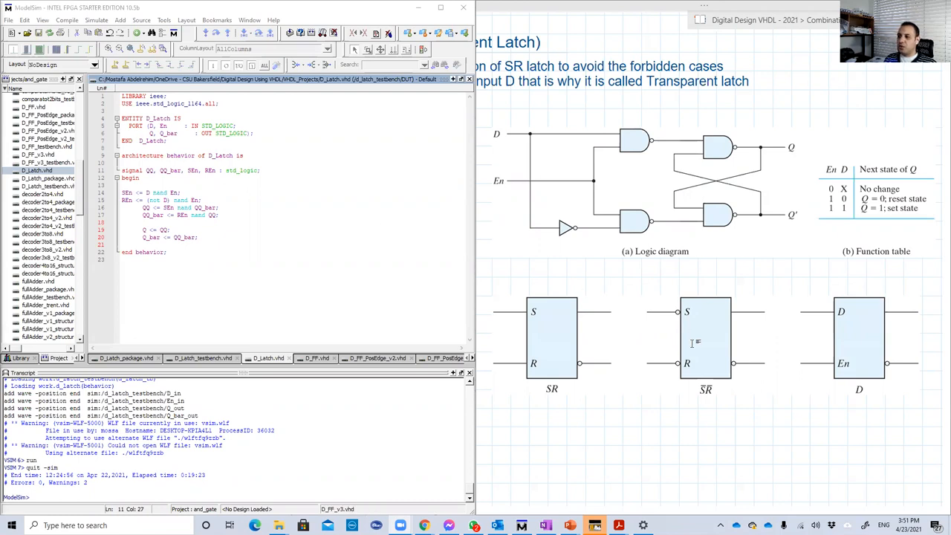
{"action": "mouse_move", "coordinate": [671, 362]}
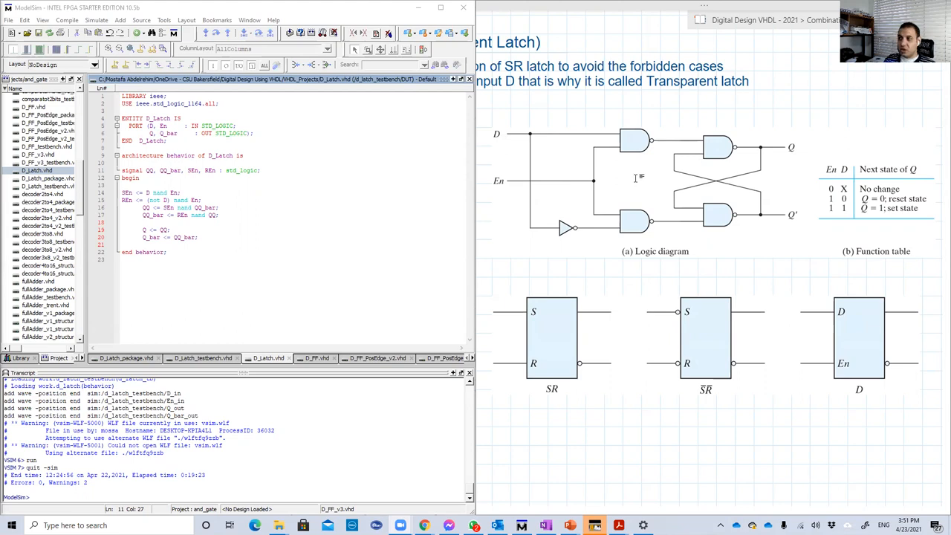
{"action": "mouse_move", "coordinate": [536, 131]}
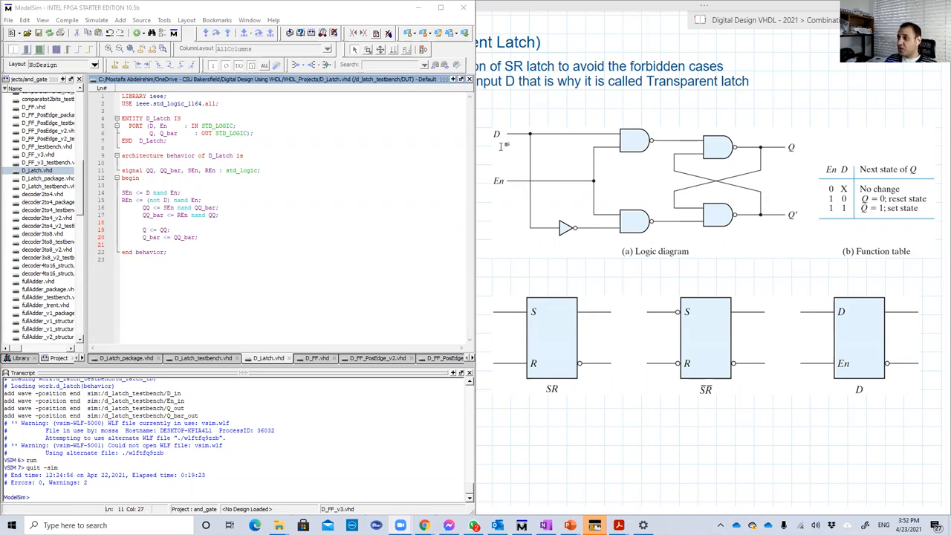
{"action": "mouse_move", "coordinate": [769, 145]}
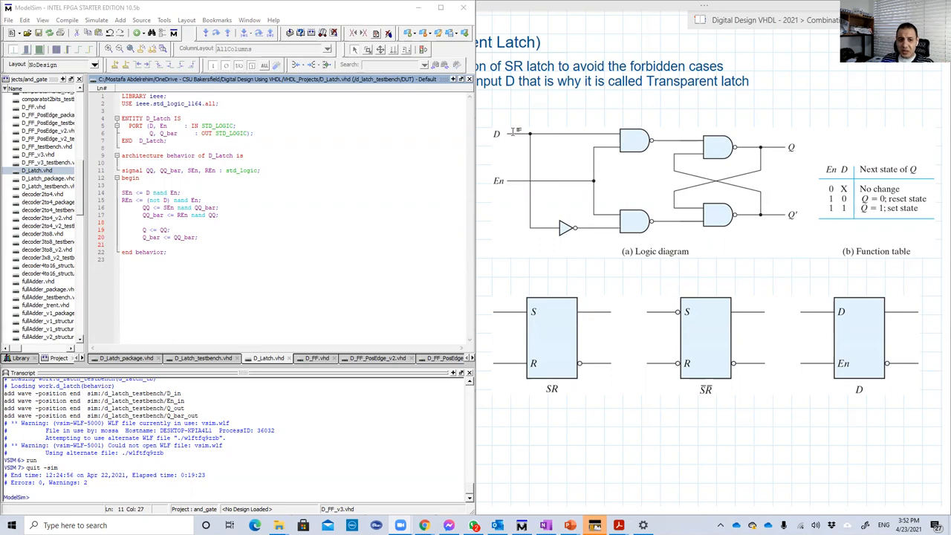
{"action": "mouse_move", "coordinate": [775, 149]}
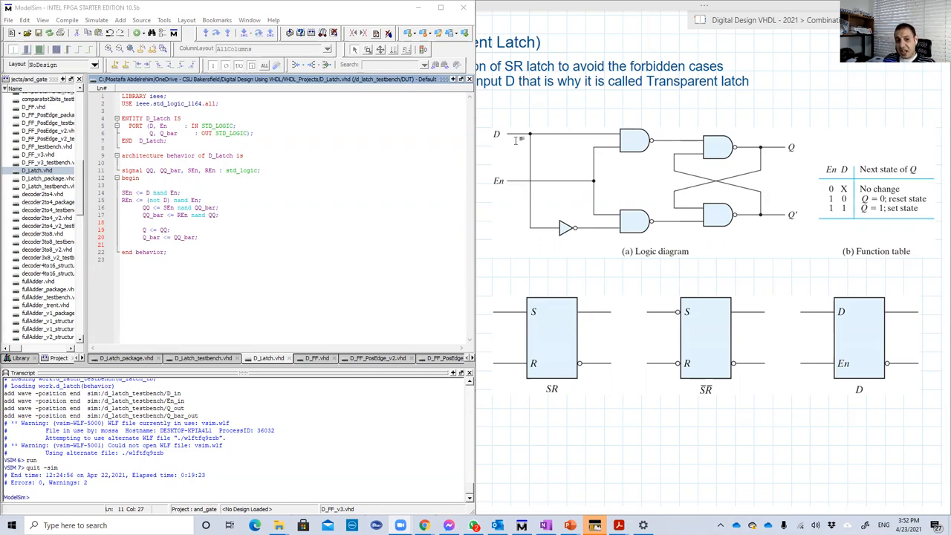
{"action": "mouse_move", "coordinate": [780, 149]}
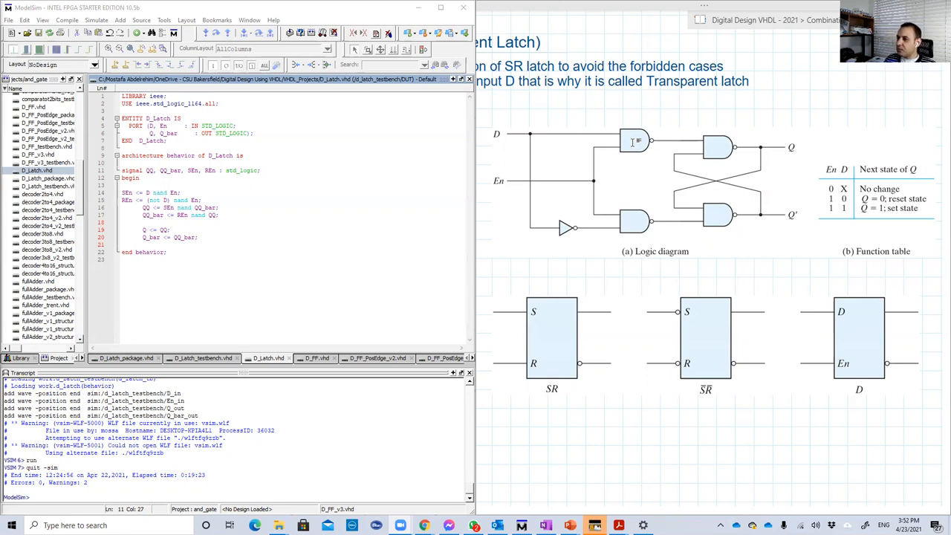
{"action": "mouse_move", "coordinate": [303, 185]}
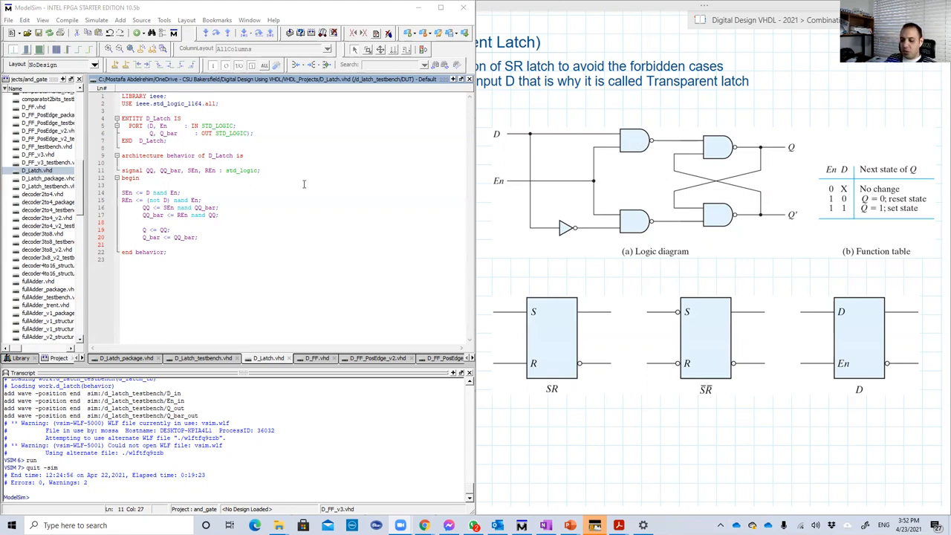
{"action": "mouse_move", "coordinate": [776, 190]}
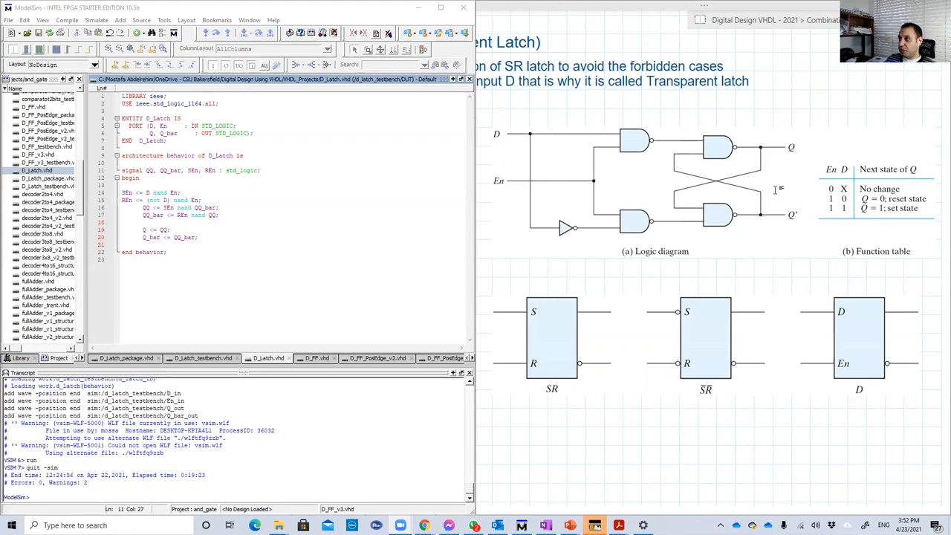
{"action": "mouse_move", "coordinate": [775, 185]}
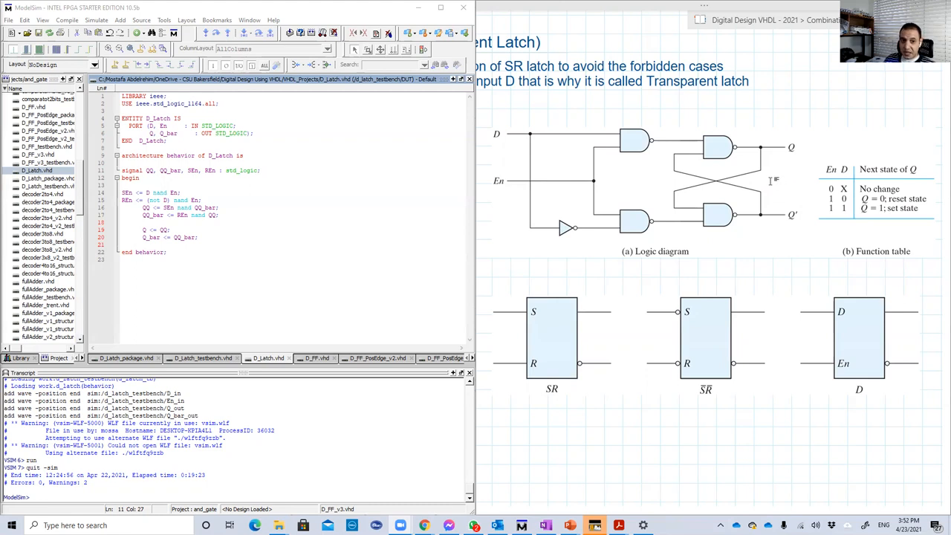
{"action": "mouse_move", "coordinate": [789, 56]}
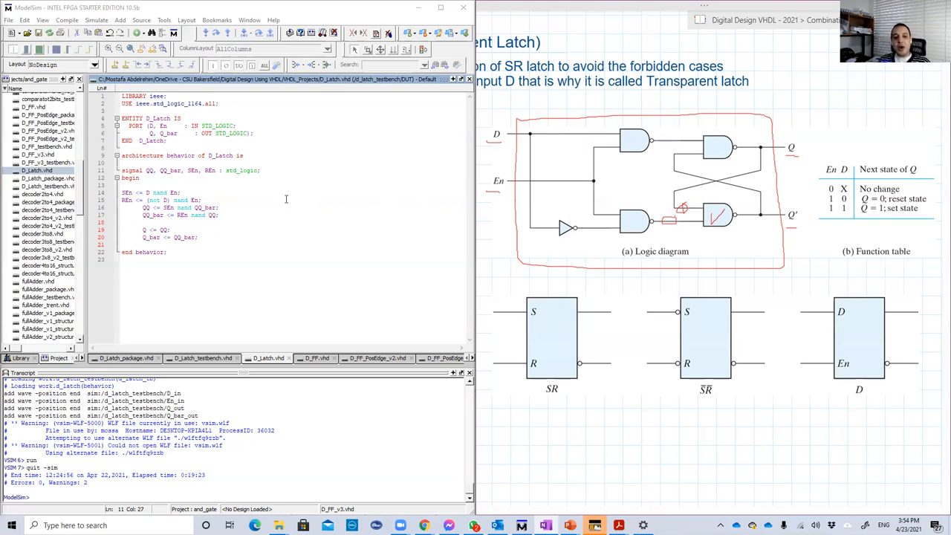
{"action": "mouse_move", "coordinate": [137, 117]}
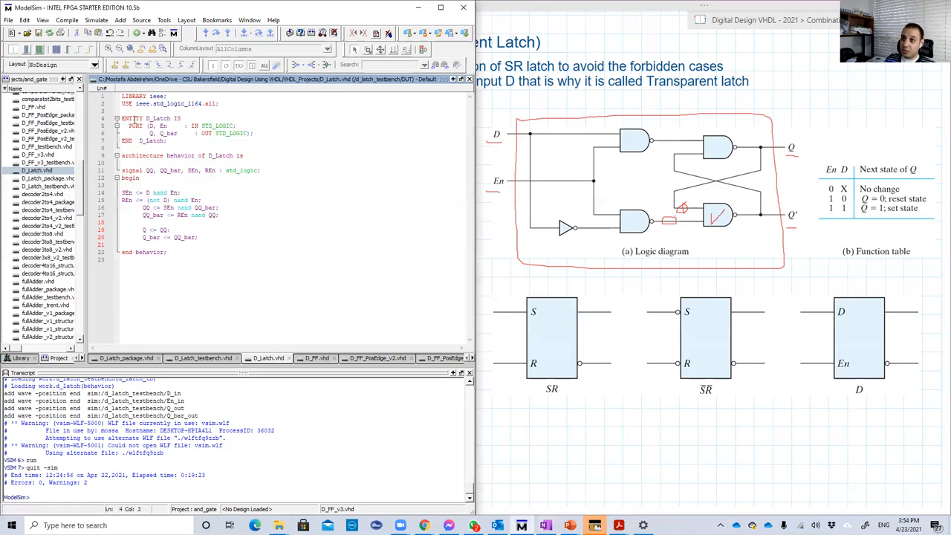
Step: Walk through the port and signal lines in D_Latch.vhd, picking out the QQ_bar signal beside the marked Q output
{"action": "left_click", "coordinate": [175, 133]}
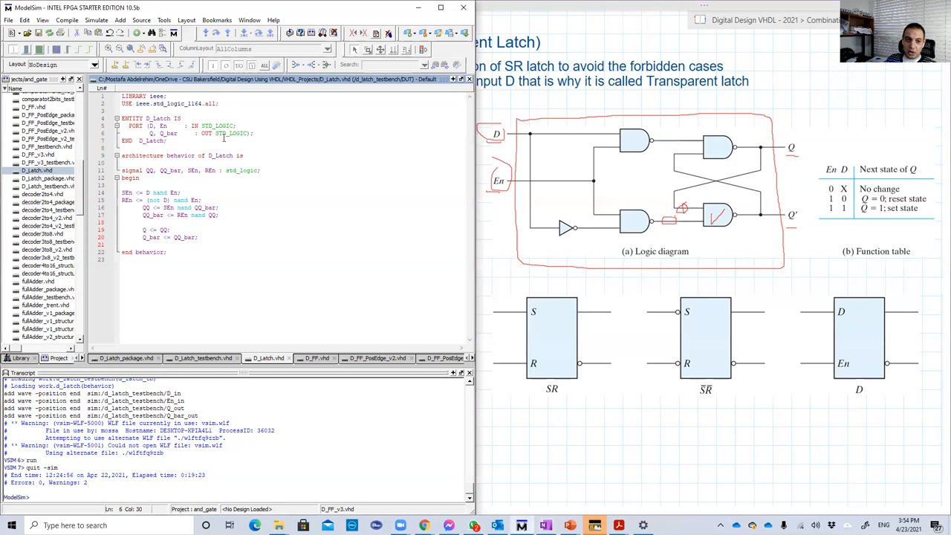
{"action": "left_click", "coordinate": [223, 152]}
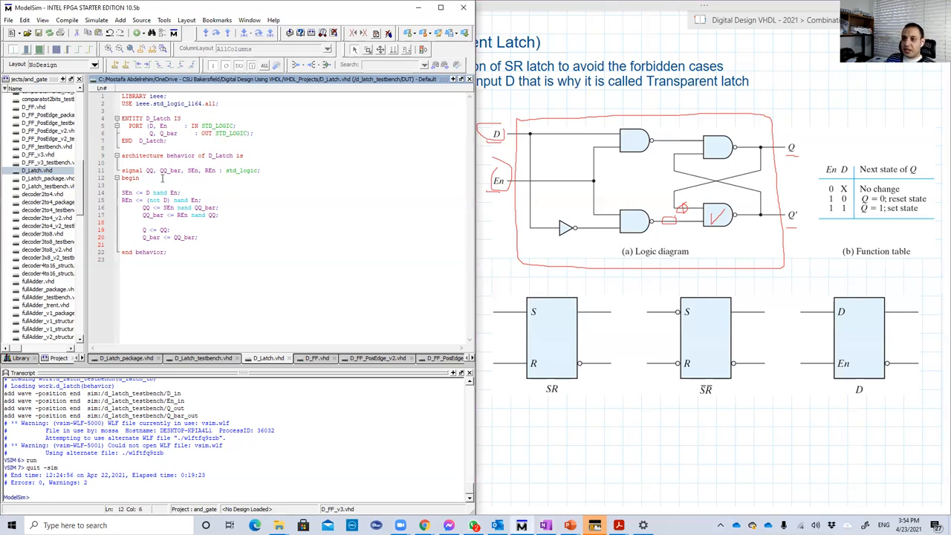
{"action": "mouse_move", "coordinate": [796, 181]}
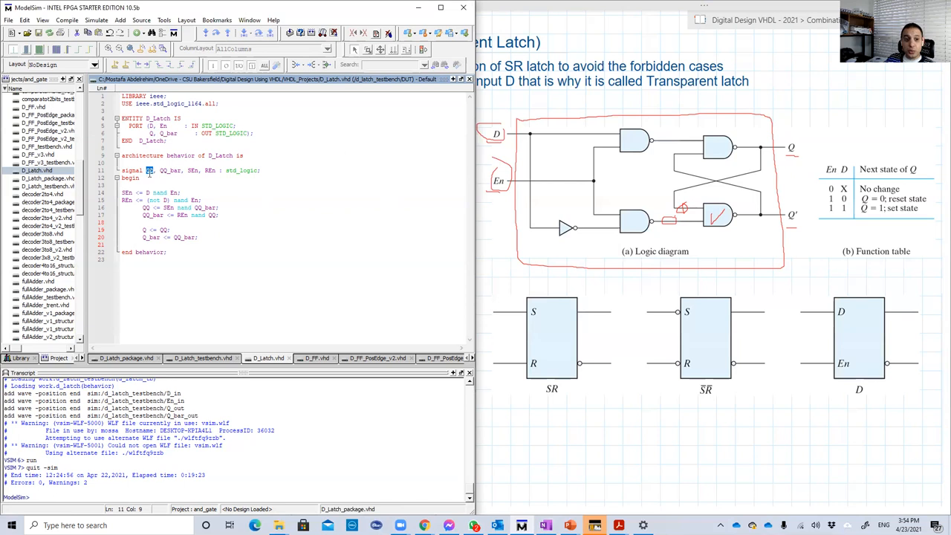
{"action": "left_click", "coordinate": [149, 169]}
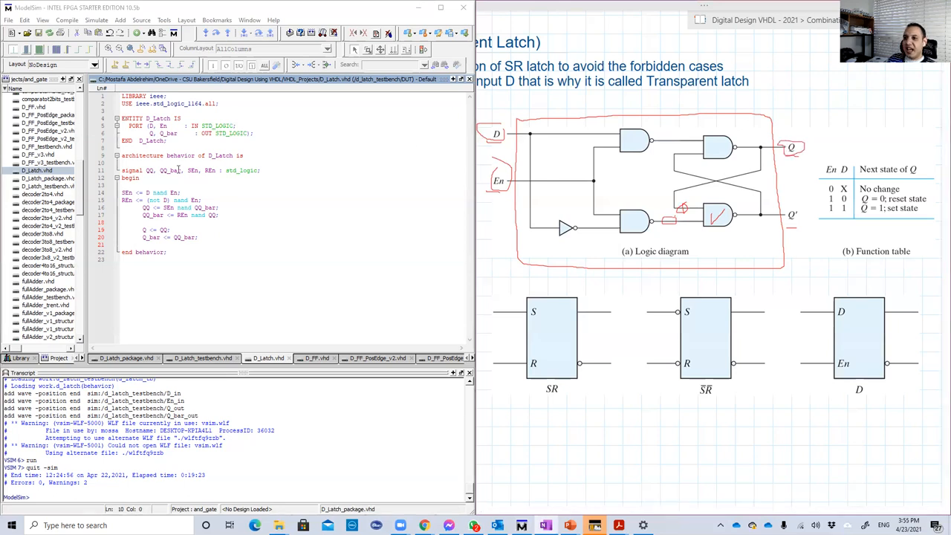
{"action": "double_click", "coordinate": [171, 169]}
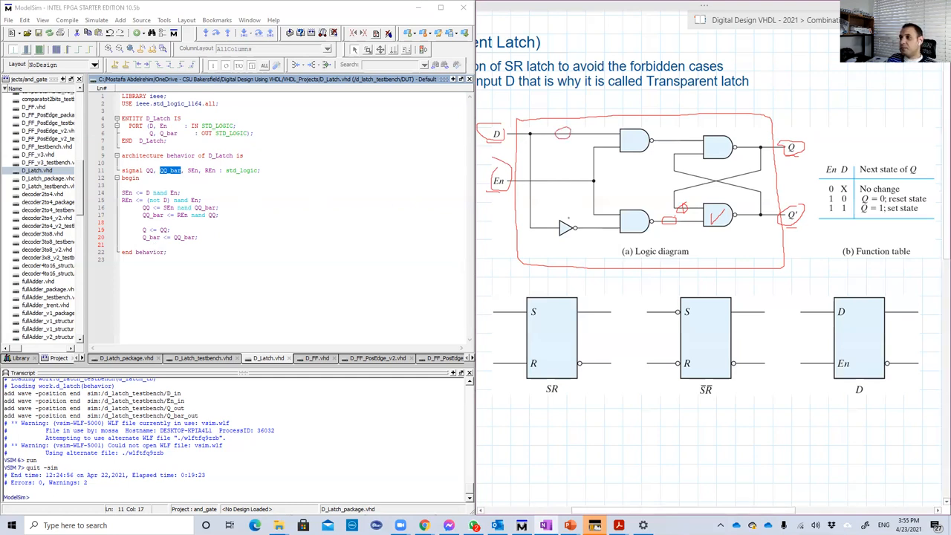
Step: Highlight QQ_bar in the signal declaration while the Q' output is circled in red on the diagram
{"action": "double_click", "coordinate": [191, 170]}
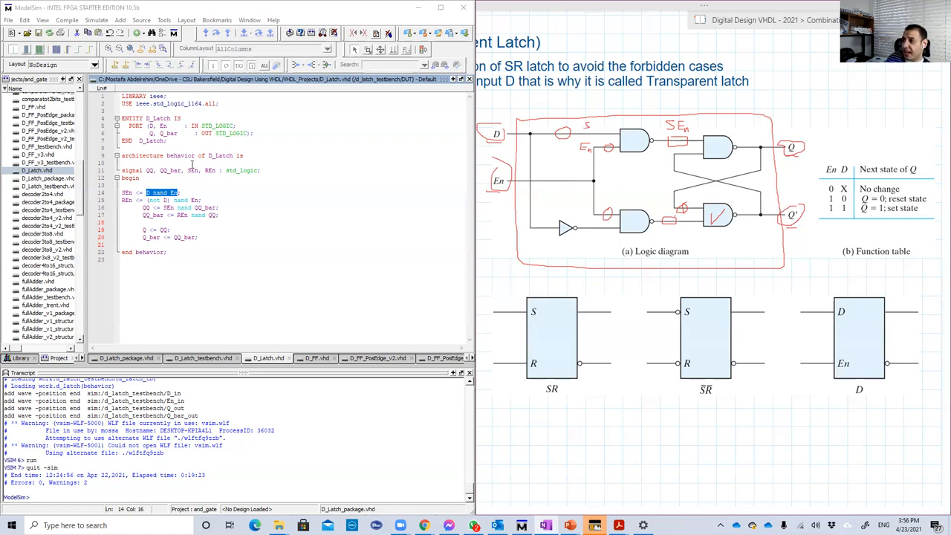
{"action": "mouse_move", "coordinate": [279, 166]}
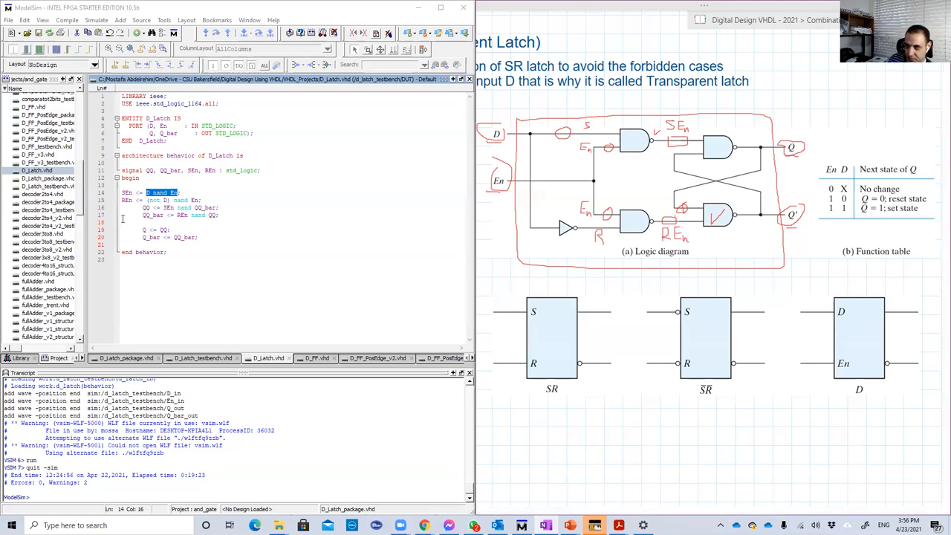
{"action": "left_click", "coordinate": [126, 199]}
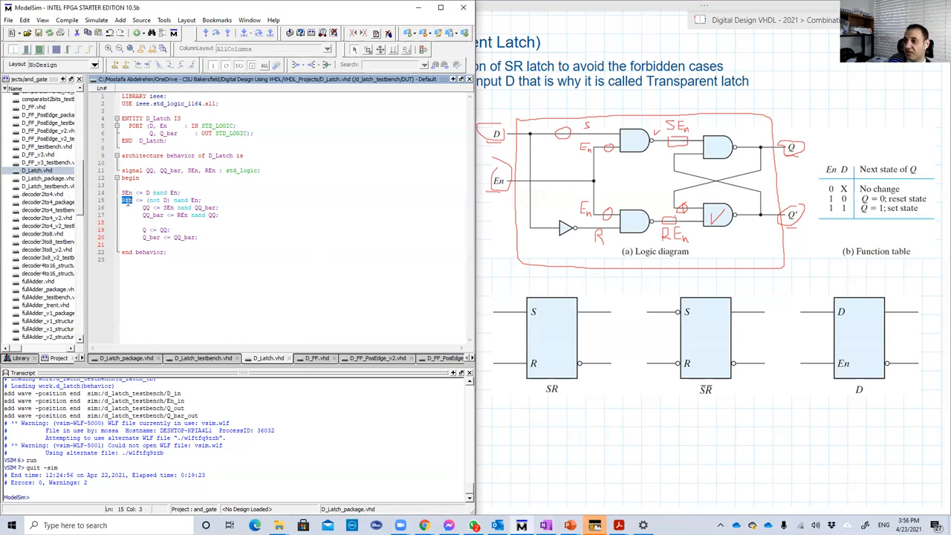
{"action": "mouse_move", "coordinate": [468, 220]}
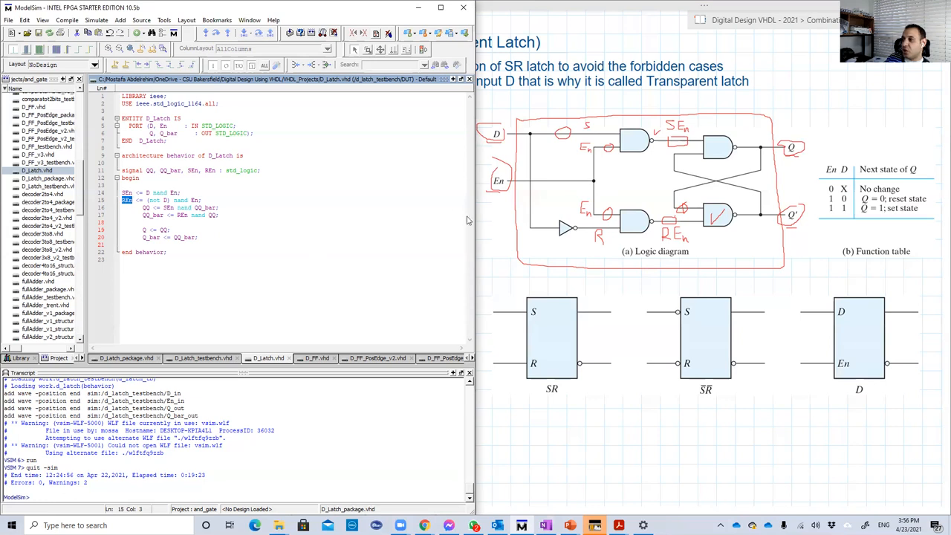
{"action": "mouse_move", "coordinate": [468, 220]}
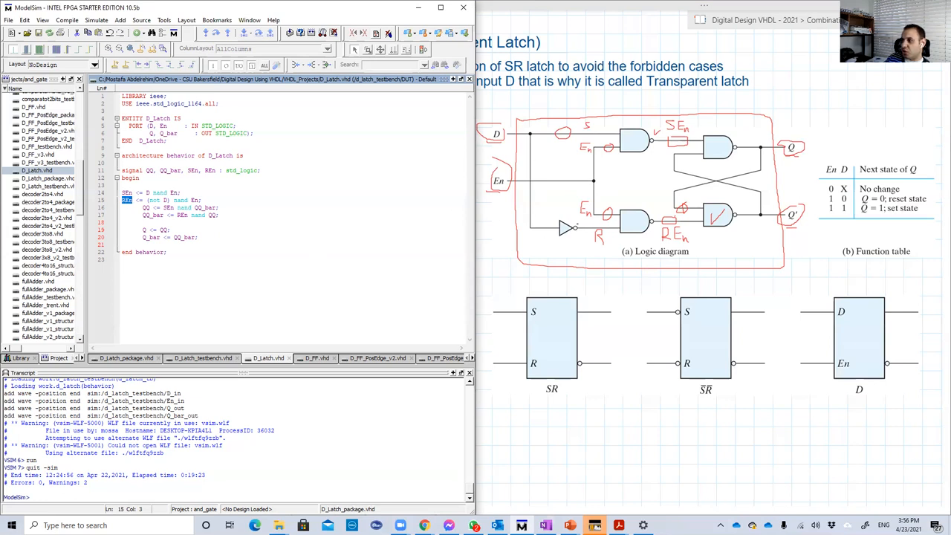
{"action": "mouse_move", "coordinate": [101, 244]}
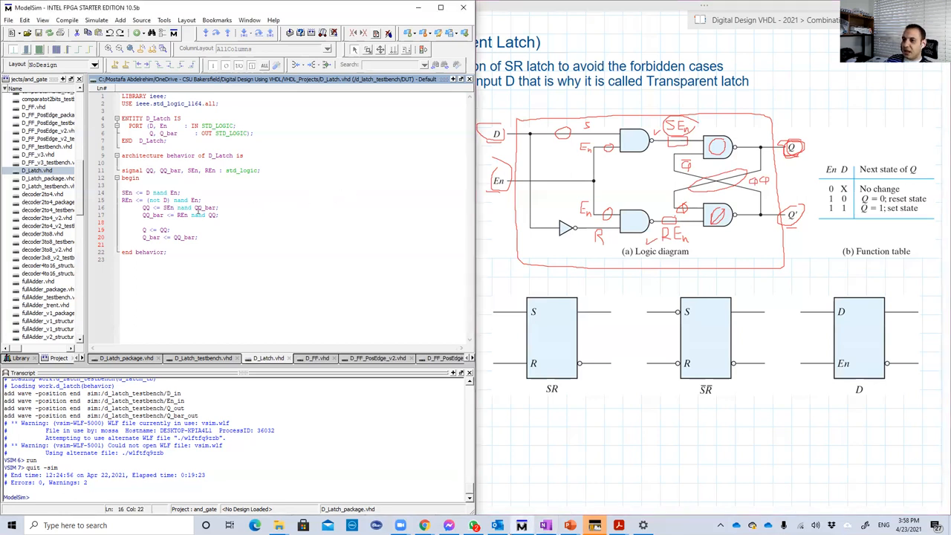
{"action": "double_click", "coordinate": [206, 208]}
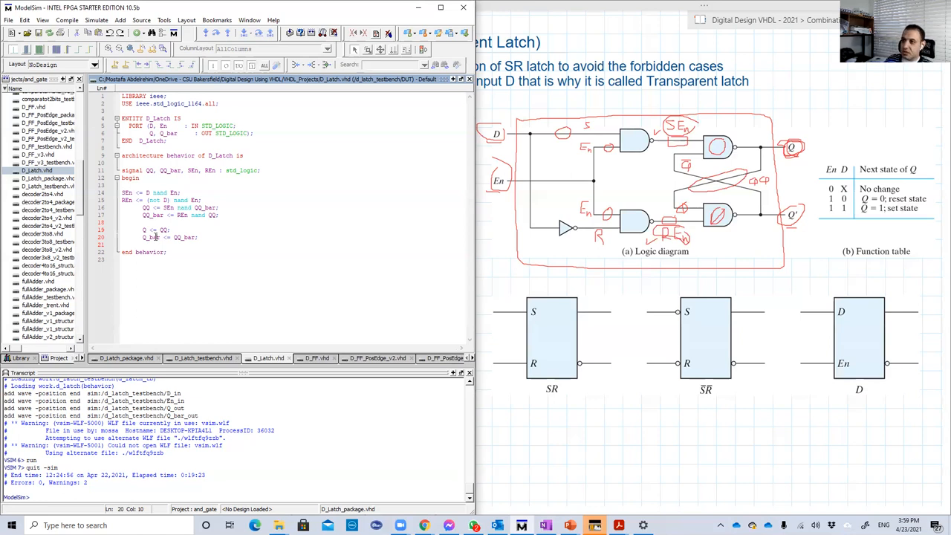
{"action": "mouse_move", "coordinate": [89, 273]}
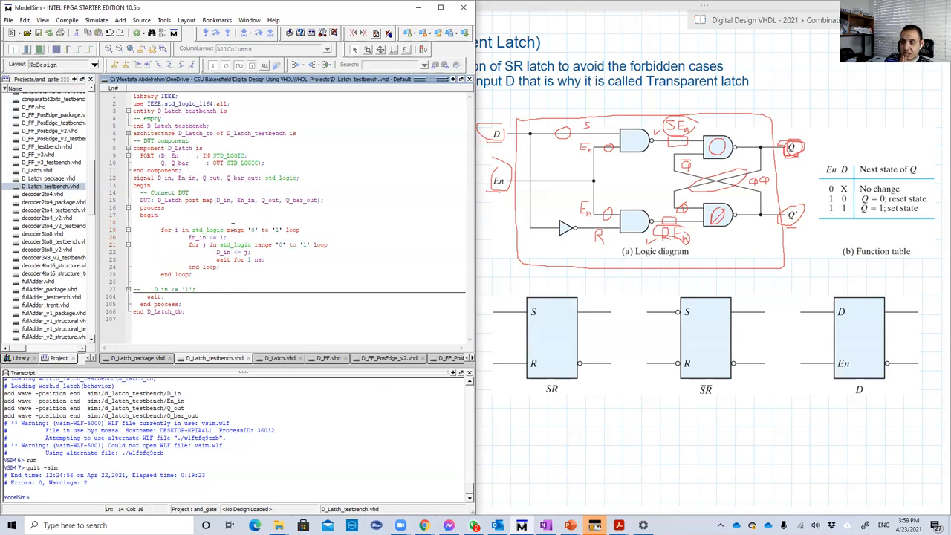
{"action": "mouse_move", "coordinate": [433, 171]}
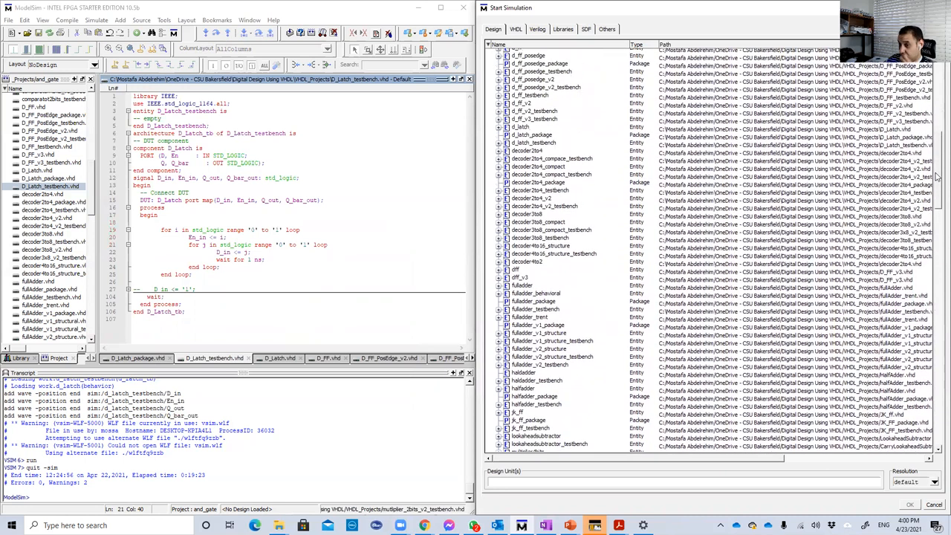
Step: Load the d_latch_testbench simulation from the work library for waveform viewing
{"action": "left_click", "coordinate": [909, 504]}
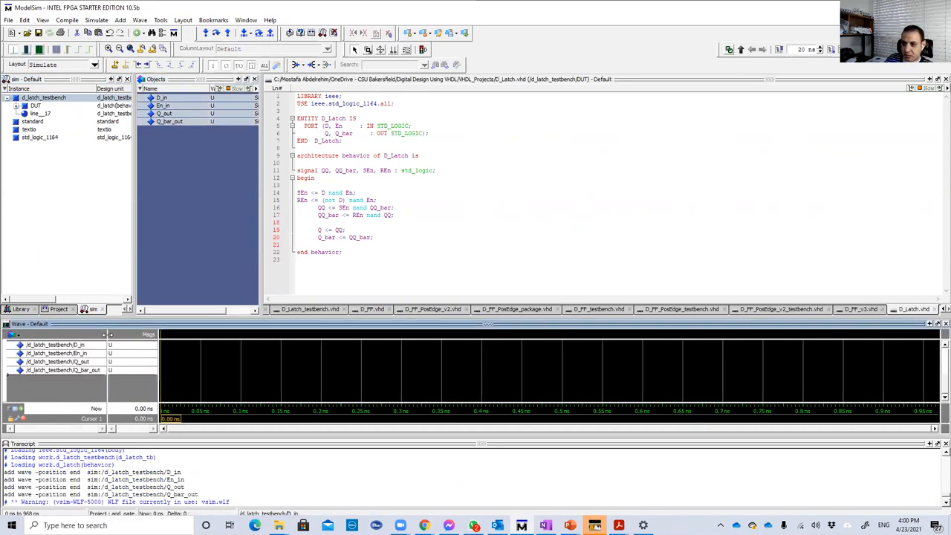
{"action": "mouse_move", "coordinate": [805, 50]}
{"action": "type", "text": "6"}
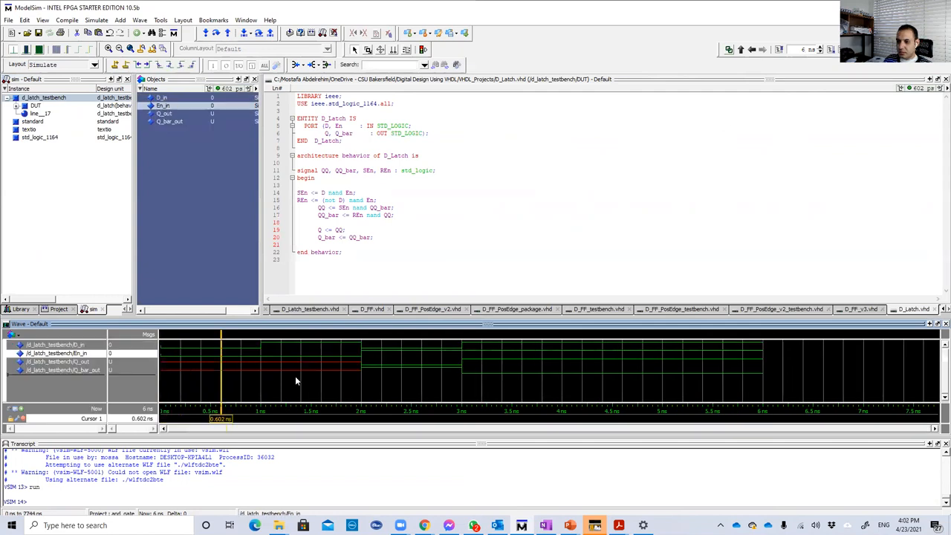
{"action": "mouse_move", "coordinate": [221, 386]}
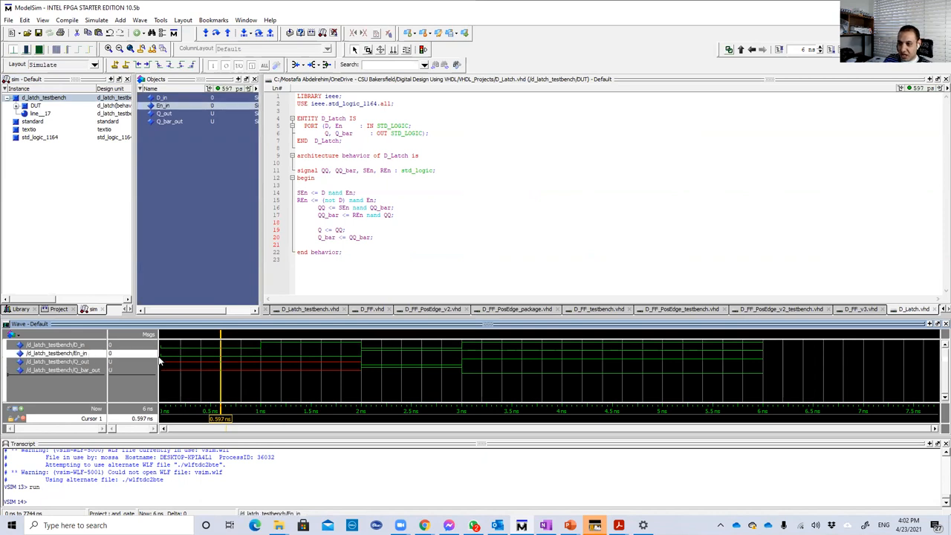
{"action": "mouse_move", "coordinate": [342, 361]}
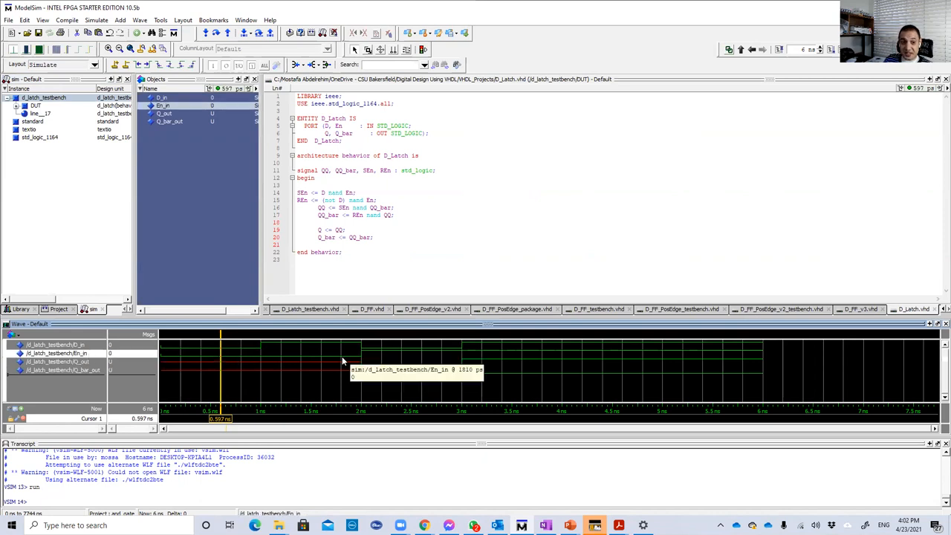
{"action": "mouse_move", "coordinate": [341, 364]}
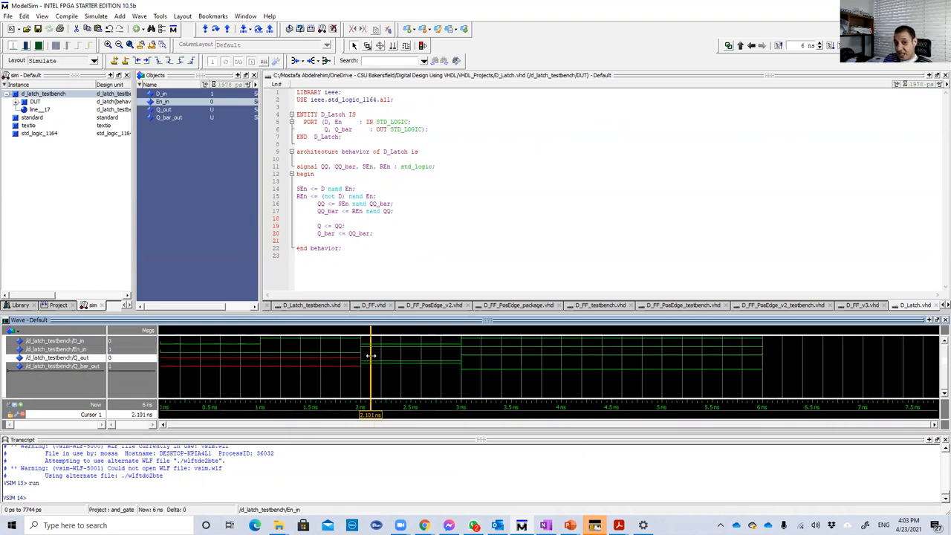
{"action": "mouse_move", "coordinate": [368, 356]}
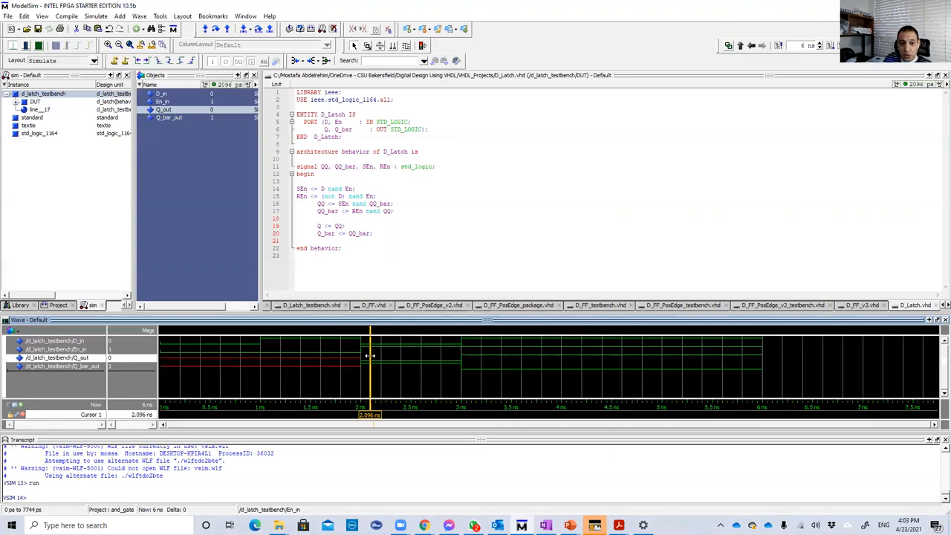
{"action": "mouse_move", "coordinate": [241, 349]}
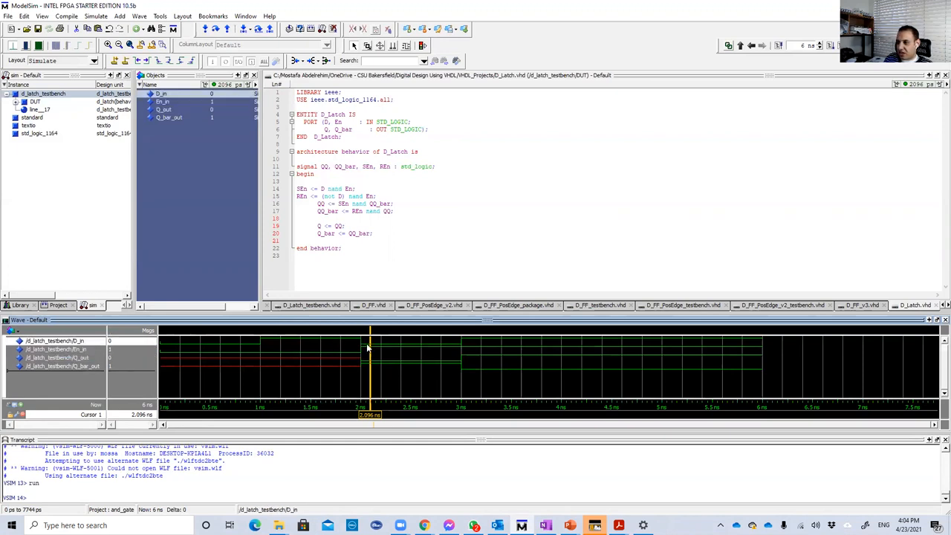
{"action": "mouse_move", "coordinate": [363, 375]}
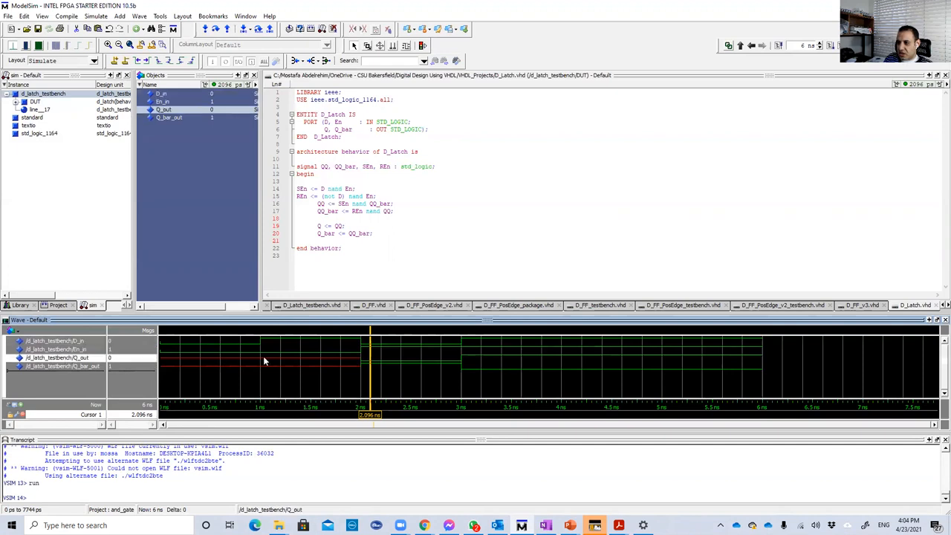
{"action": "left_click_drag", "start_coordinate": [368, 363], "coordinate": [386, 364]}
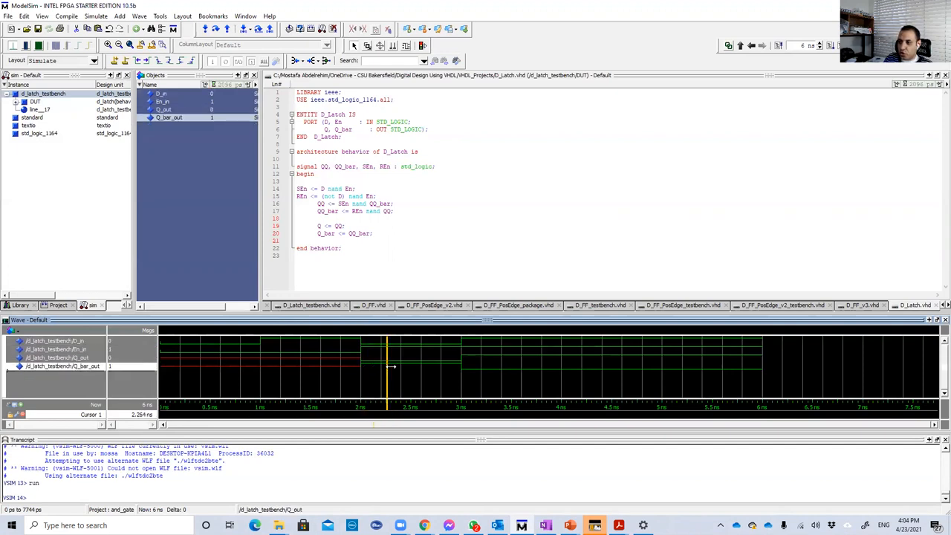
{"action": "left_click", "coordinate": [472, 364]}
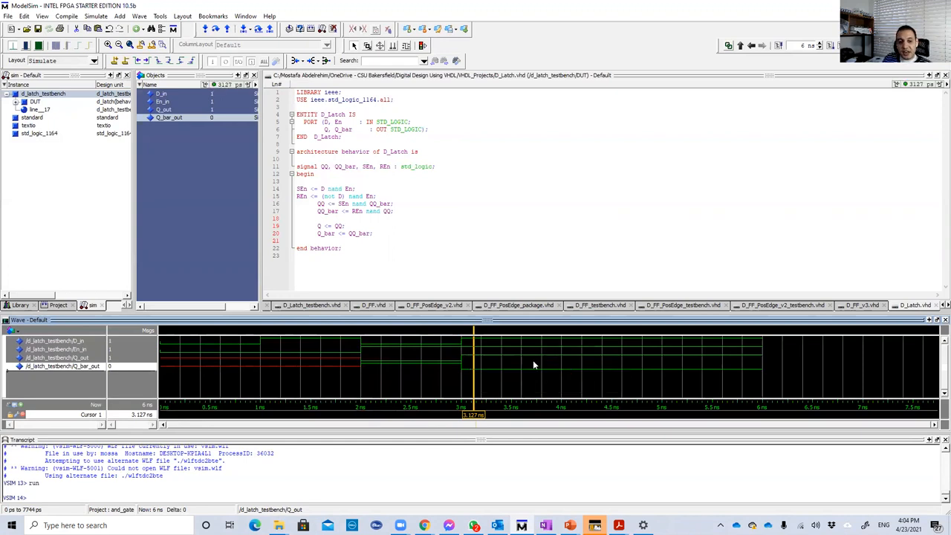
{"action": "mouse_move", "coordinate": [499, 378]}
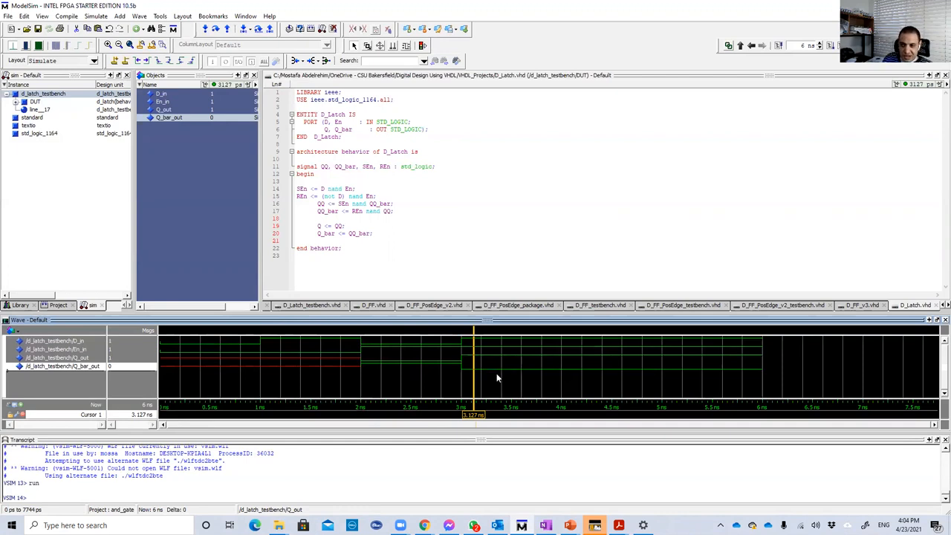
{"action": "mouse_move", "coordinate": [266, 300]}
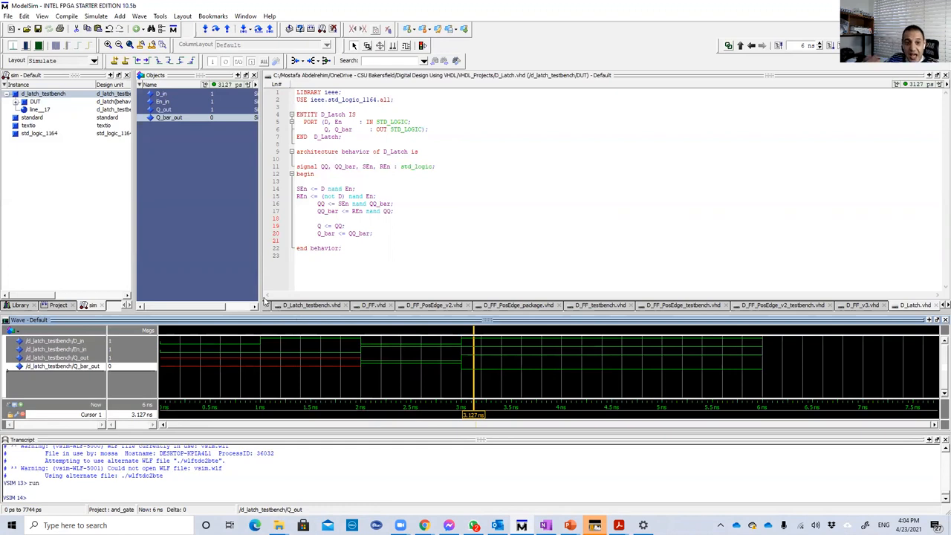